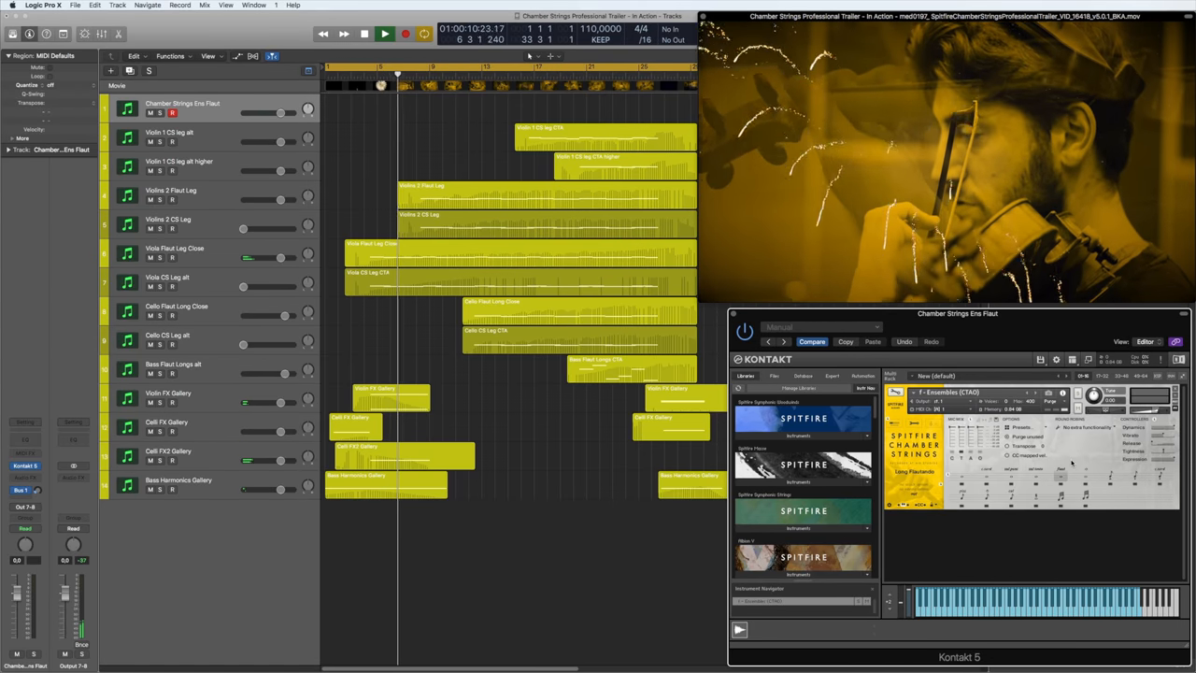
- Select the Viola Flaut Long Close region, show its notes in the piano roll and restart playback
click(385, 34)
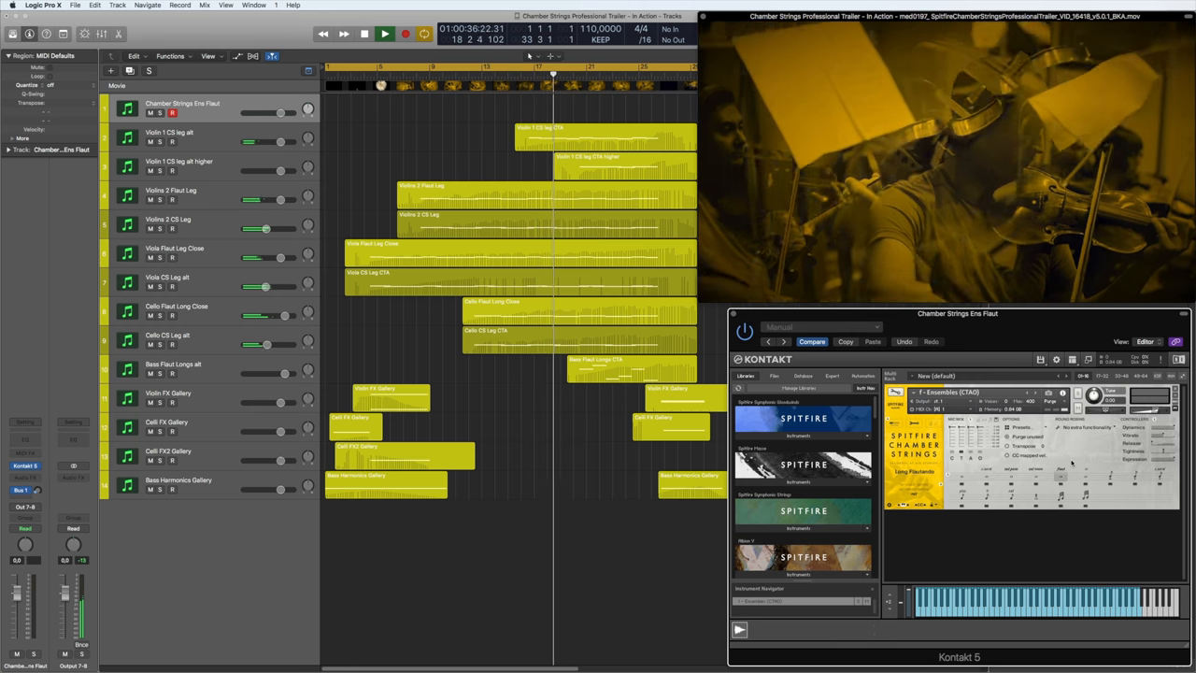
click(385, 34)
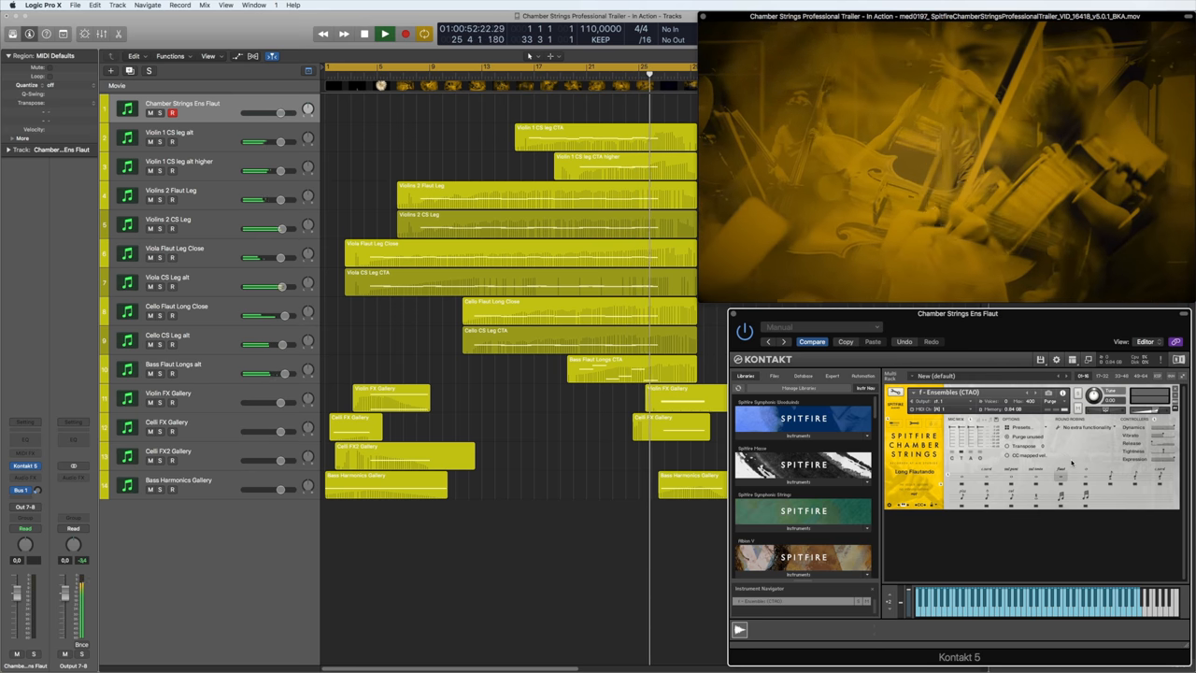
click(385, 33)
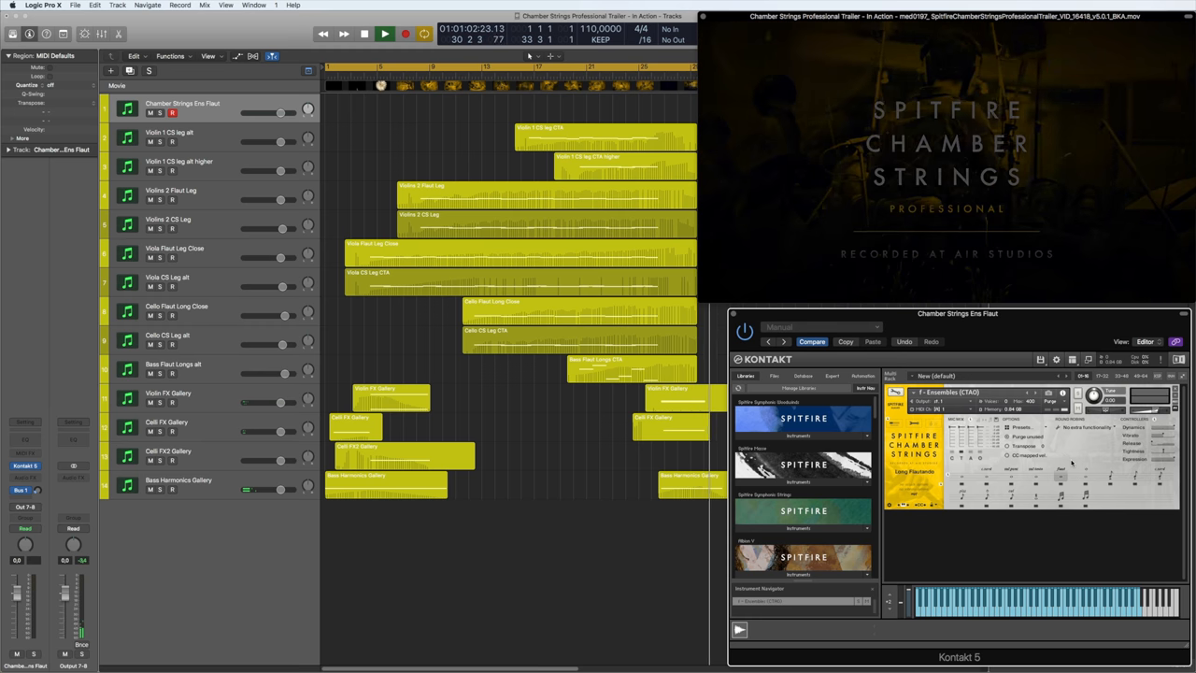
click(385, 33)
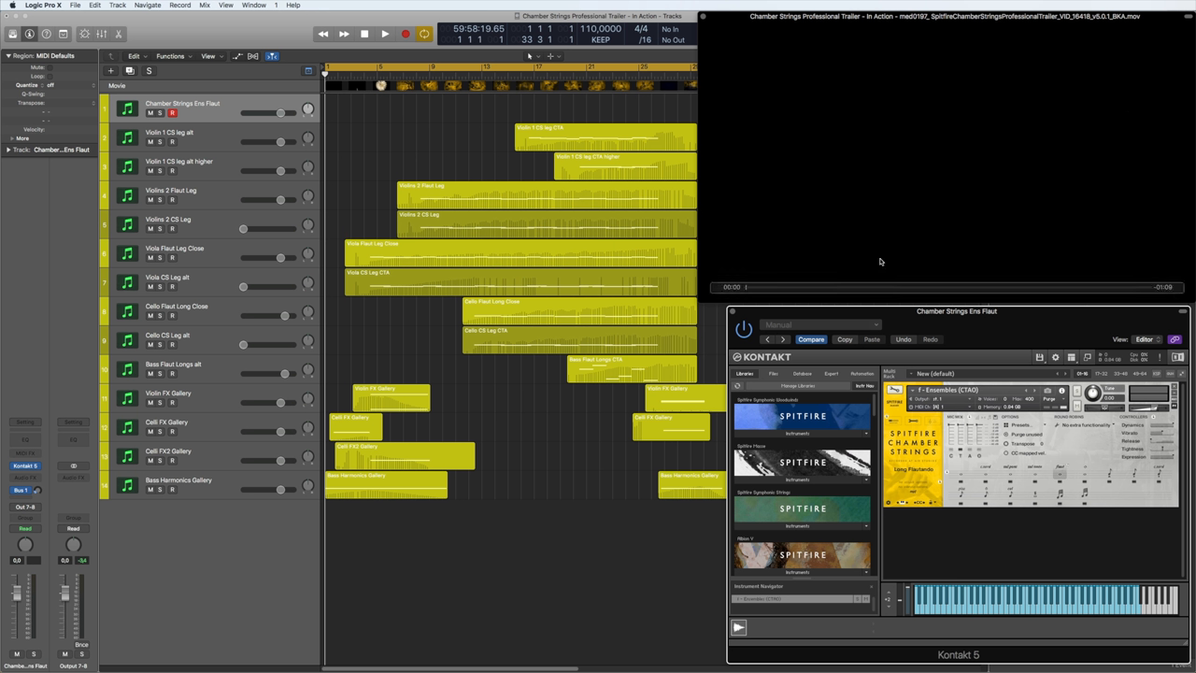
click(385, 33)
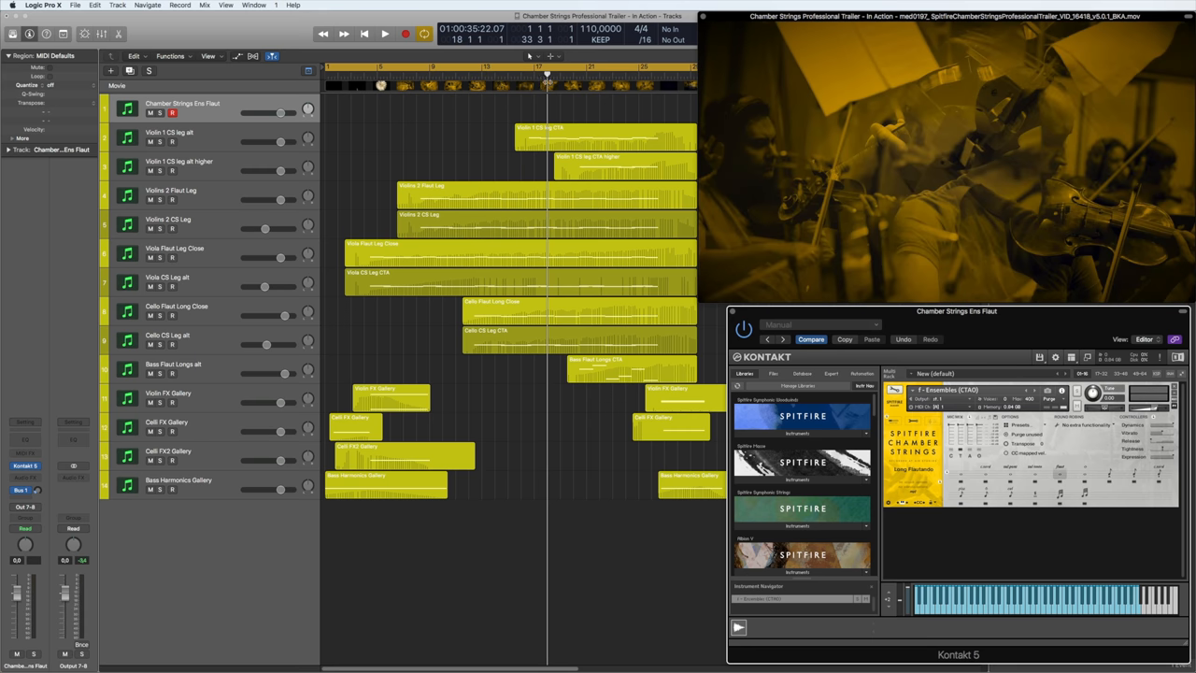
click(385, 34)
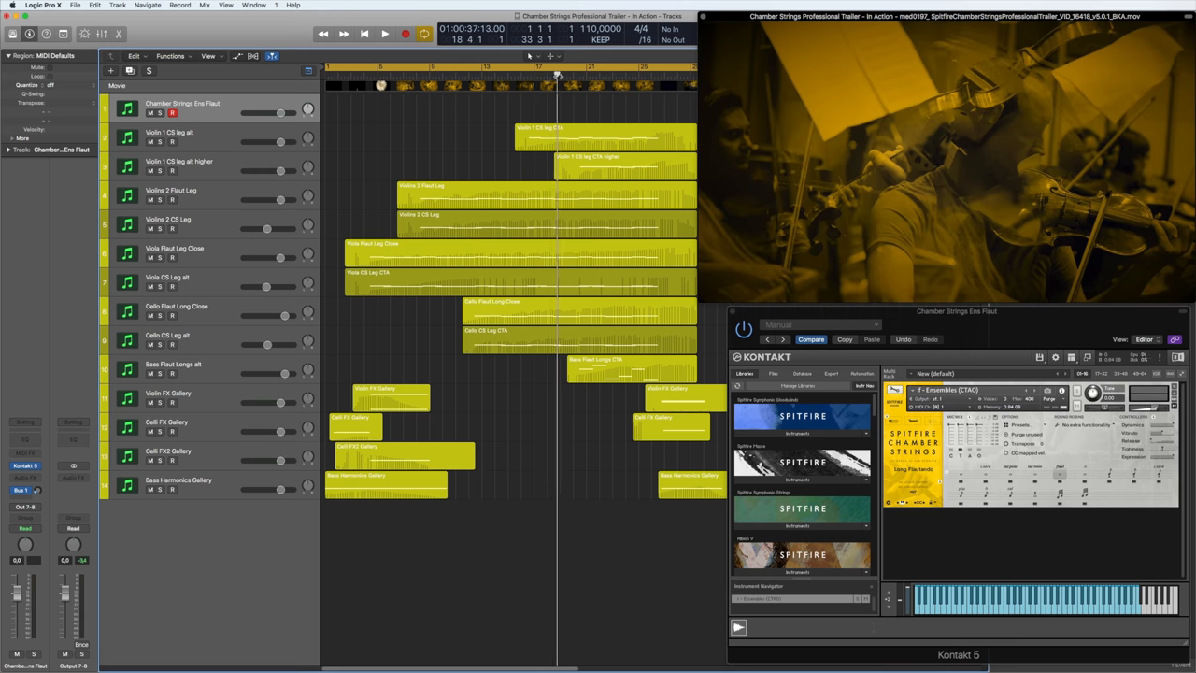
click(385, 33)
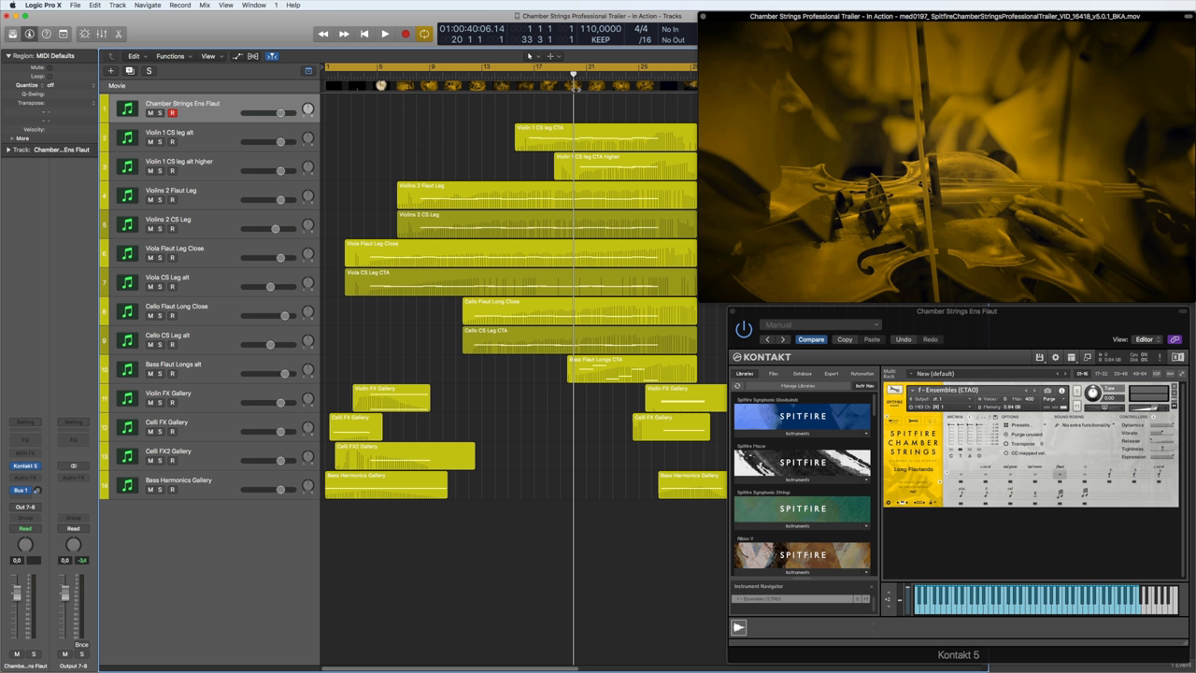
mouse_move(575, 82)
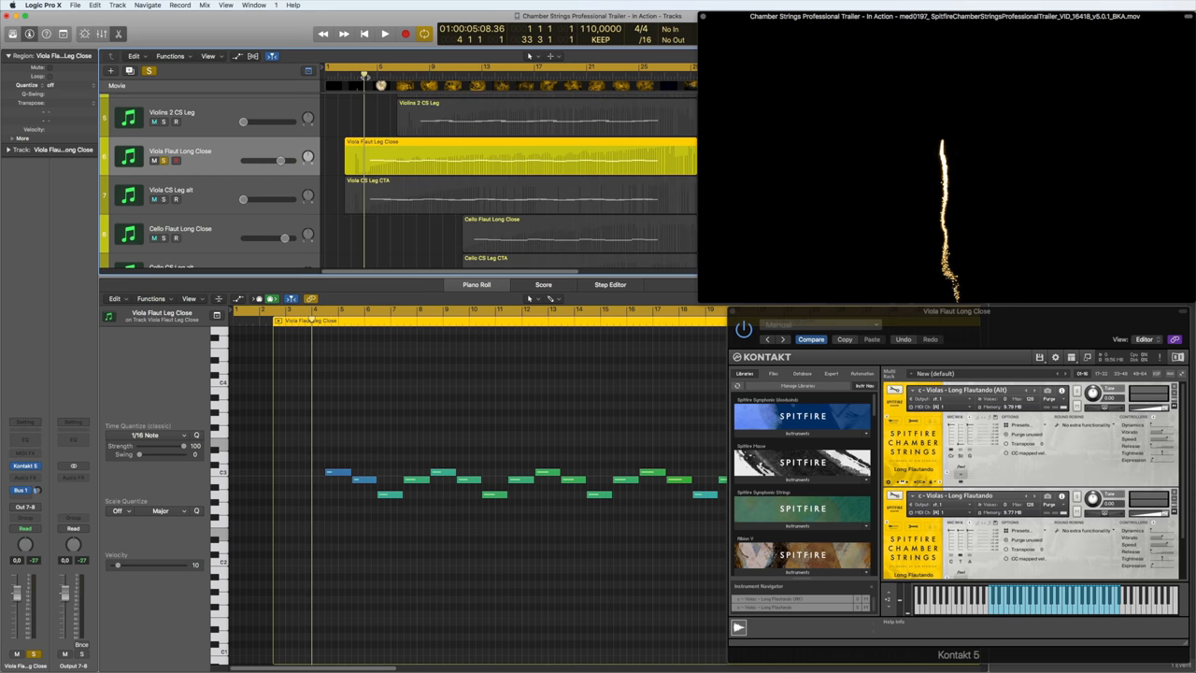
- Select the Viola C8 Leg all track so the piano roll shows its Viola C8 Leg CTA region
click(385, 33)
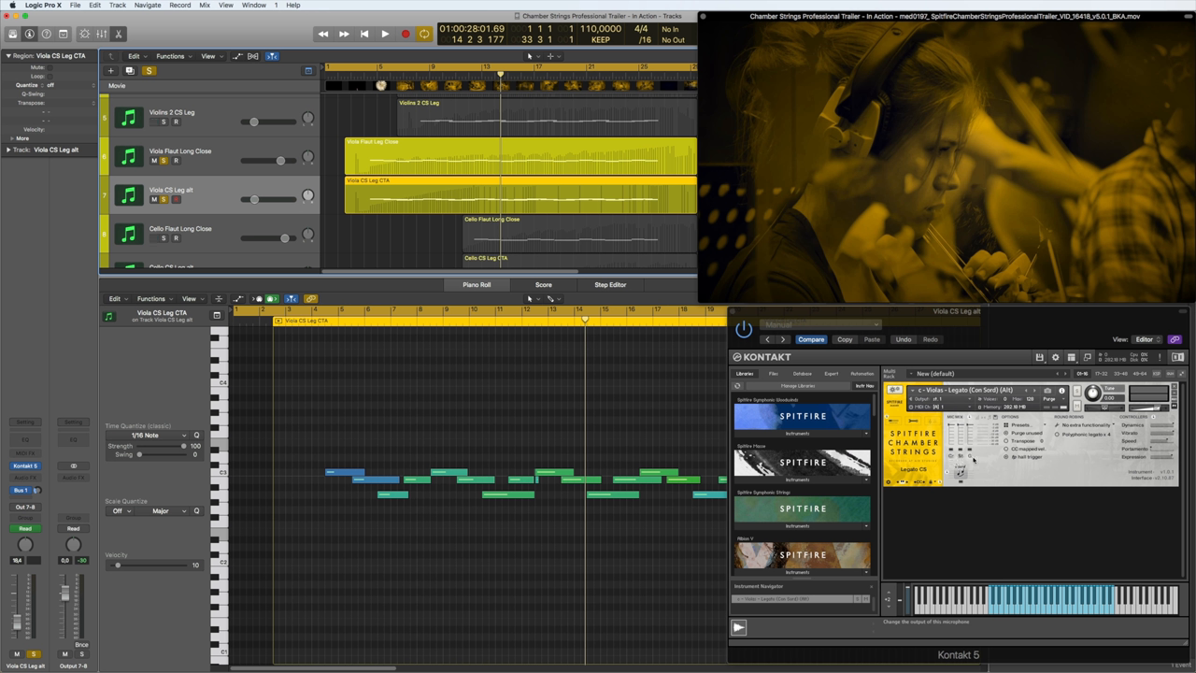
- Show volume automation on all string tracks and close the piano roll editor
click(237, 57)
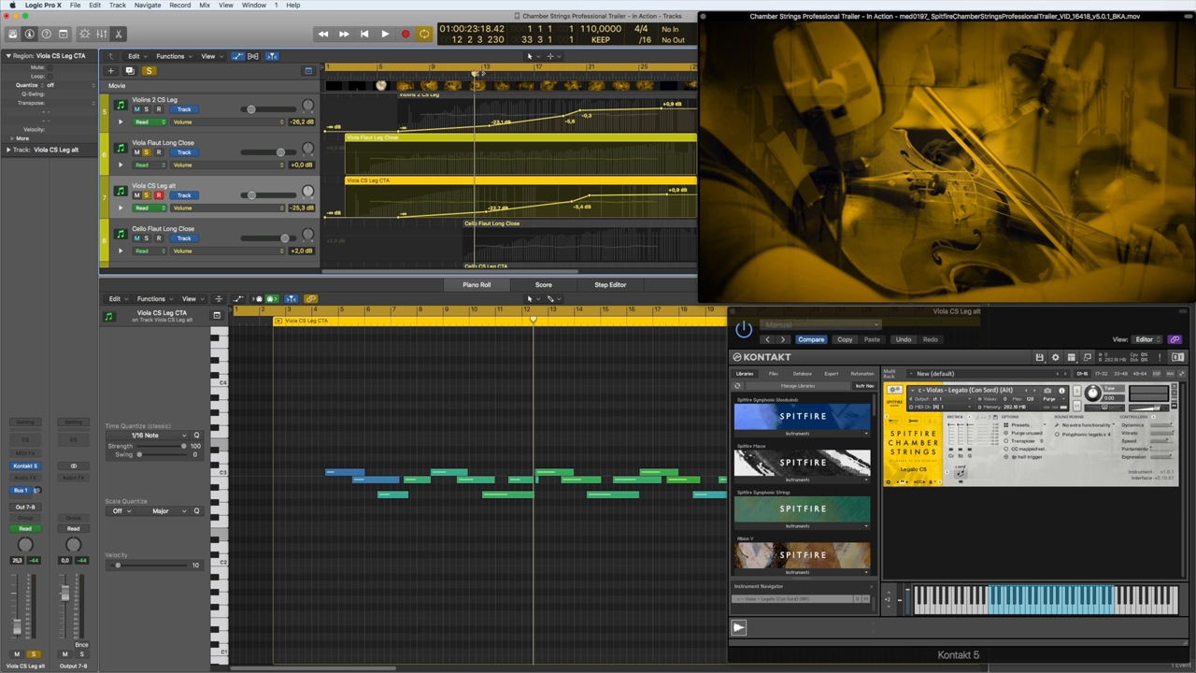
click(385, 34)
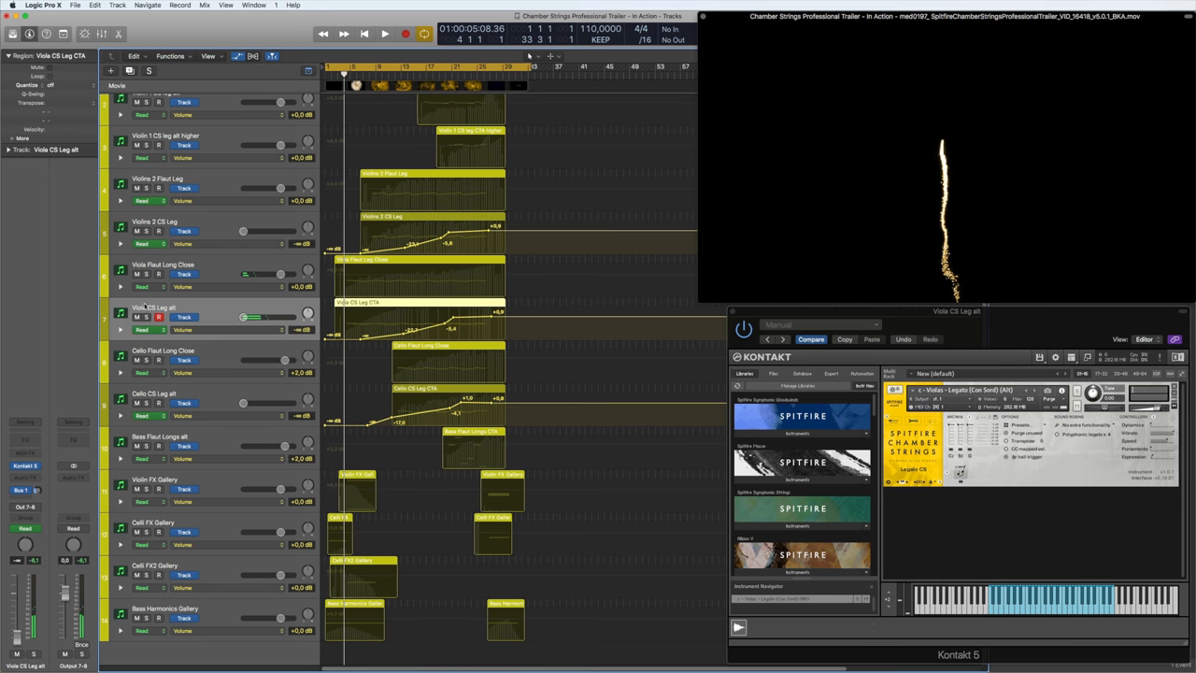
- Hide automation and show the Violins 2 Flaut Leg region's notes in the piano roll
click(157, 180)
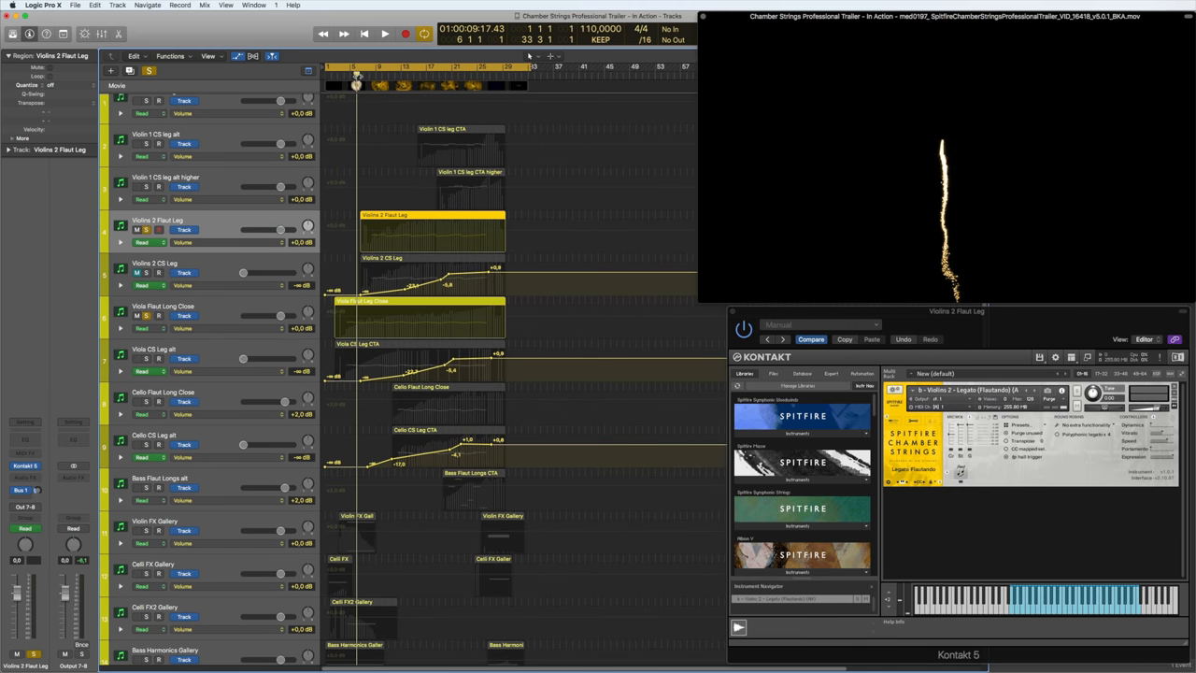
click(385, 34)
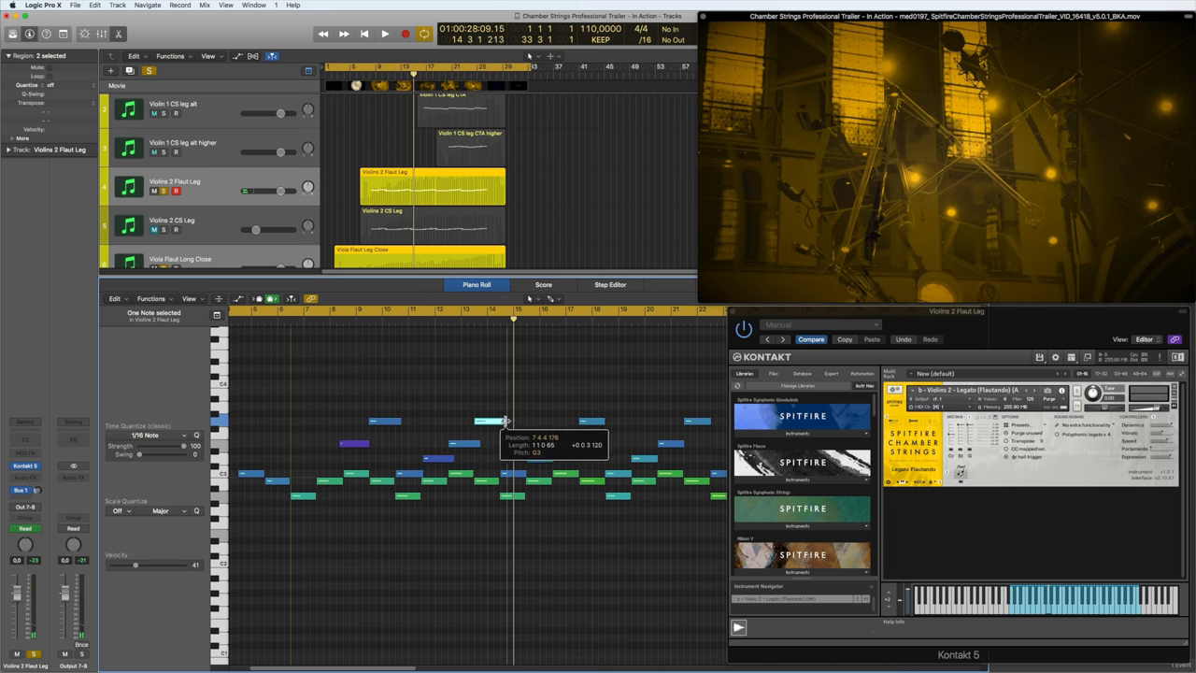
- Play the region briefly, then close the piano roll to return to the full string arrangement
click(385, 34)
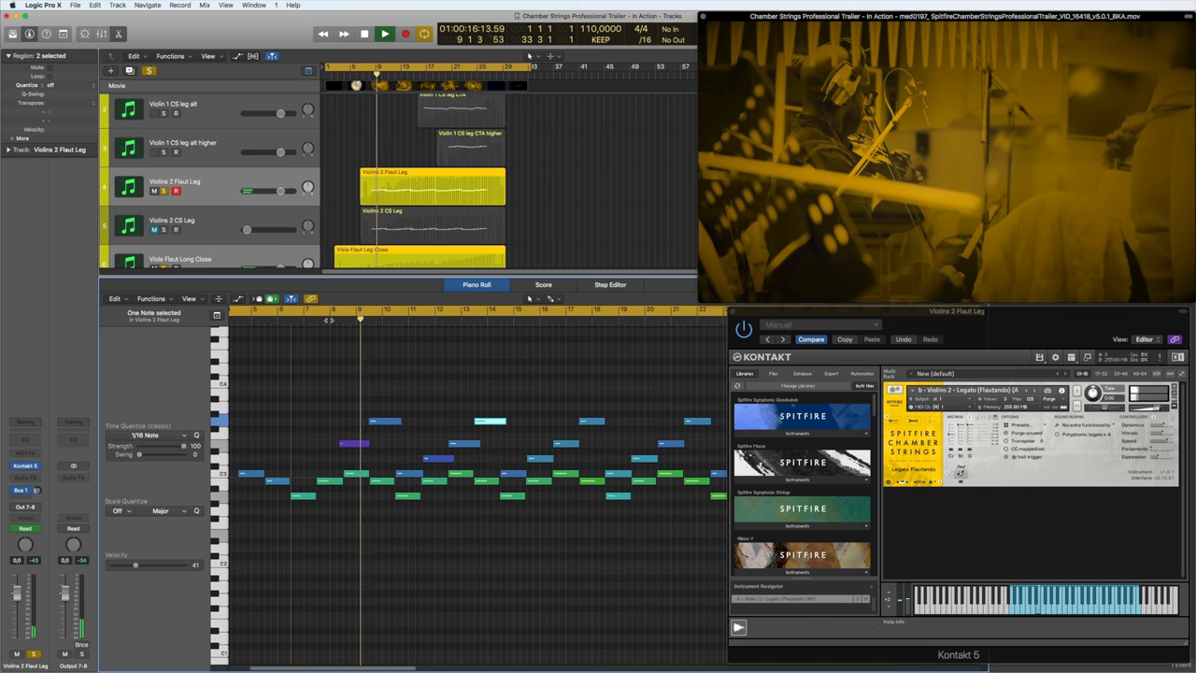
click(385, 34)
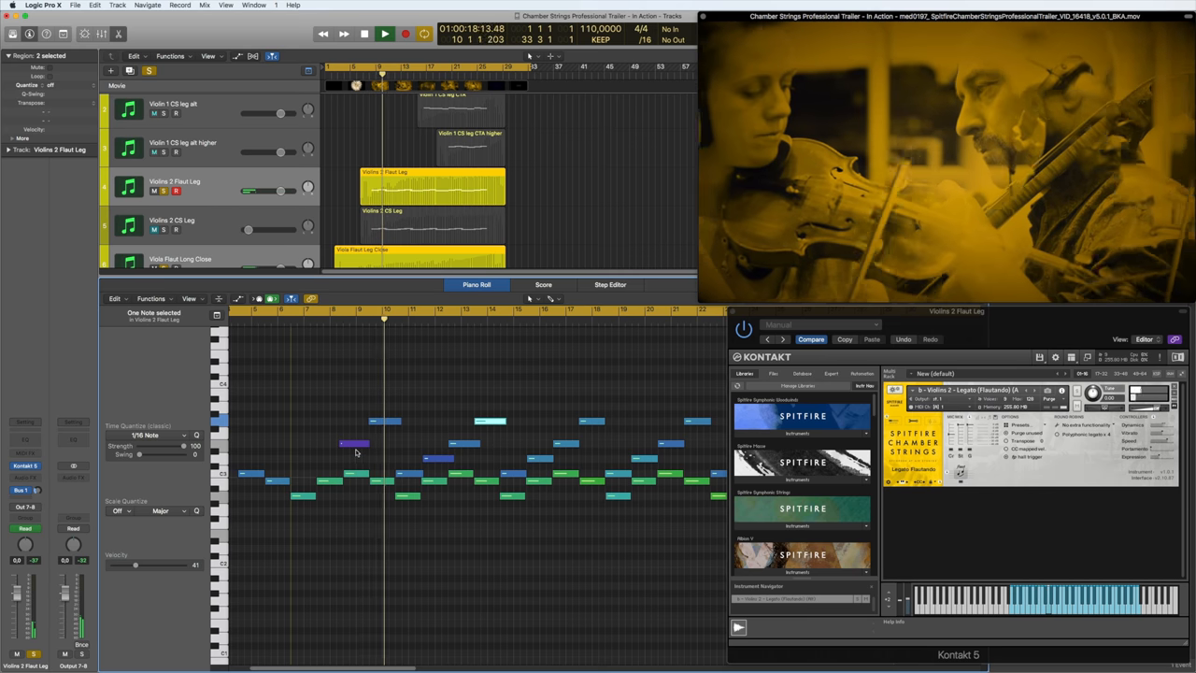
click(385, 34)
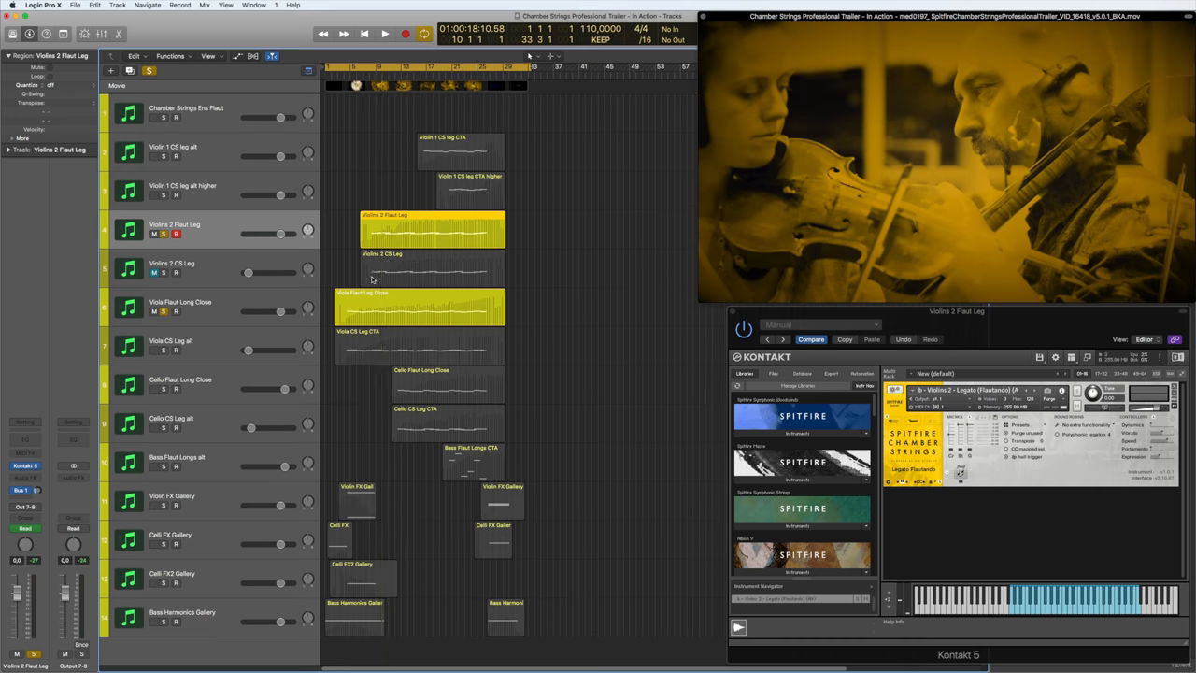
- Reopen the Violins 2 Flaut Leg region so its notes appear in the piano roll with the other strings
double_click(432, 232)
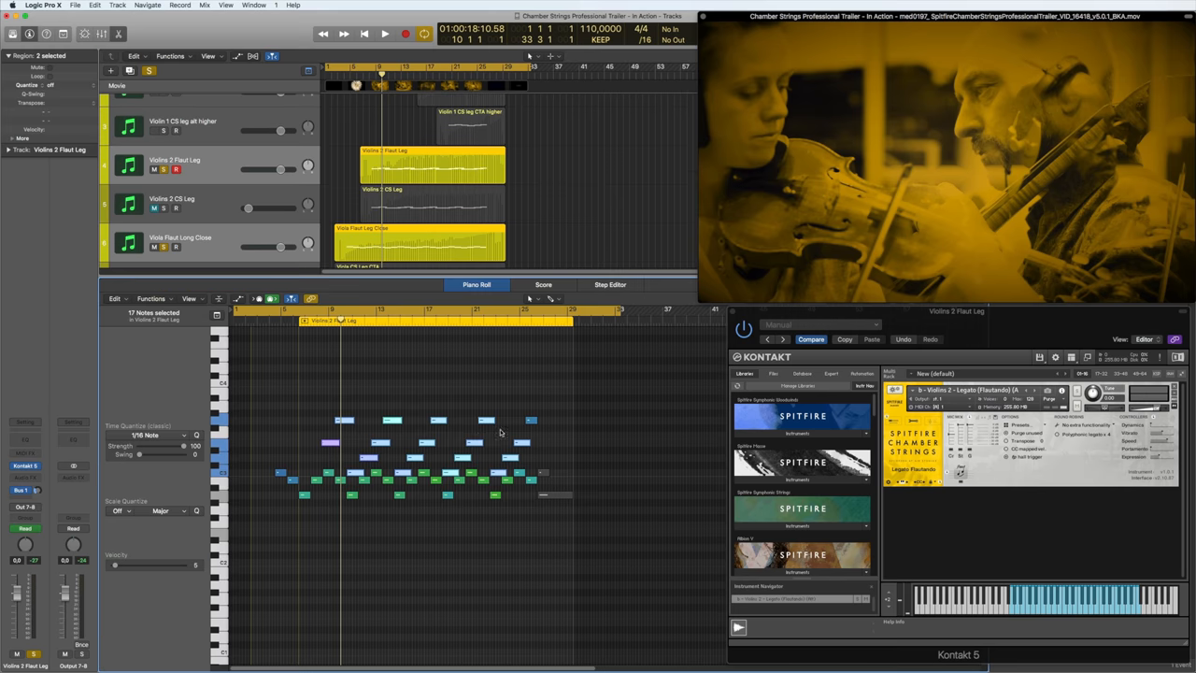
mouse_move(310, 372)
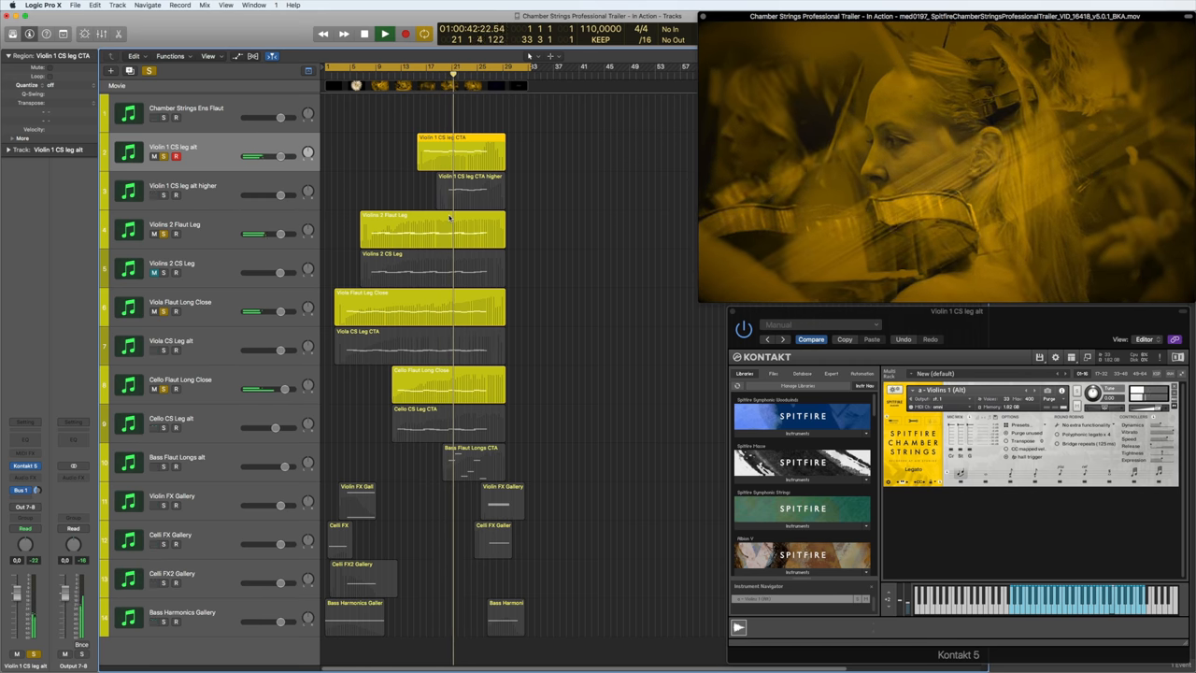
- Play the main string parts against the fireworks trailer with the note editor closed
click(385, 33)
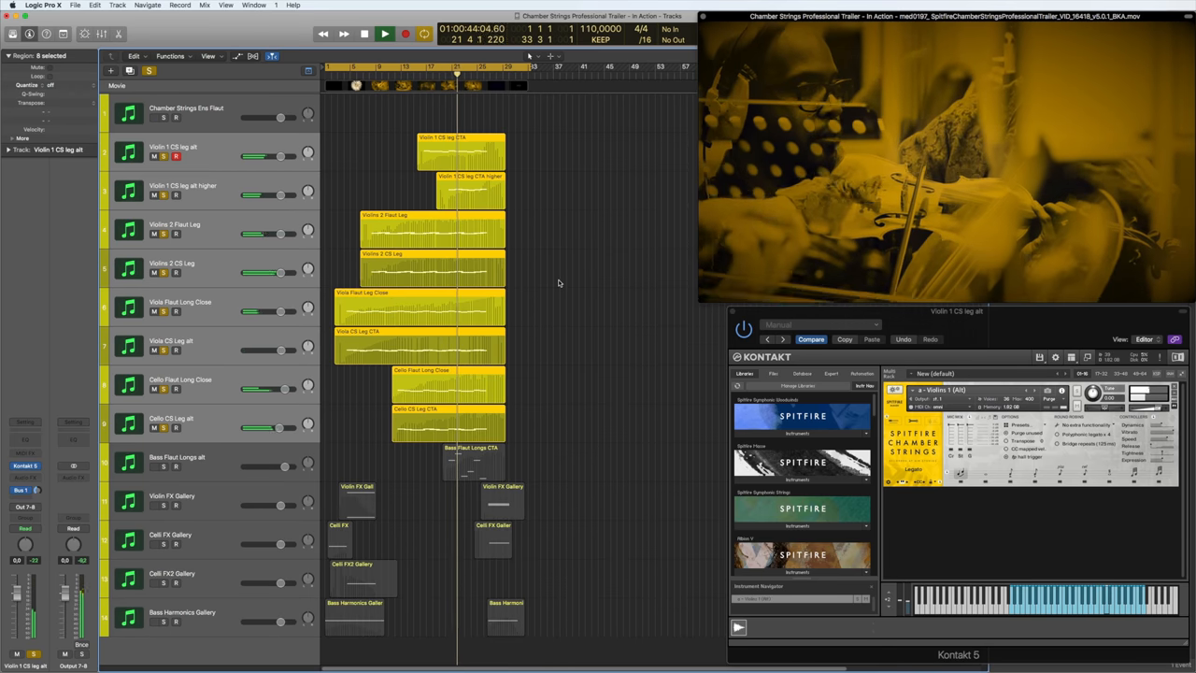
- Show the Violin 1 CS leg alt higher region's notes in the piano roll and play the line
click(385, 34)
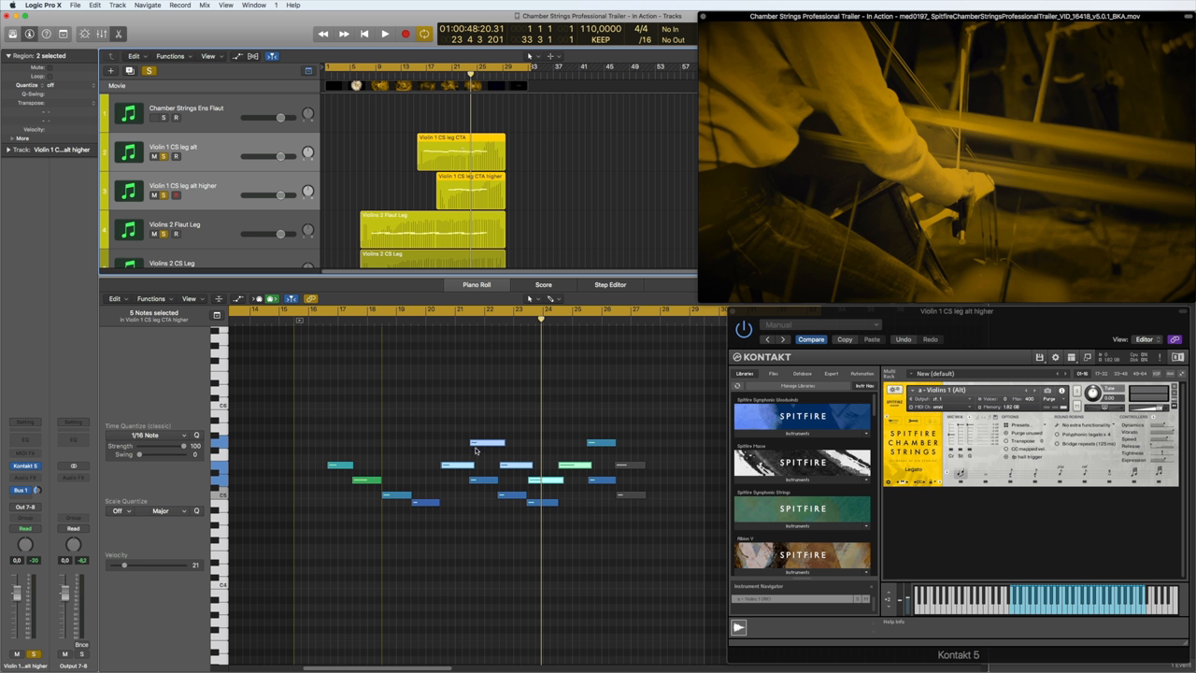
mouse_move(479, 448)
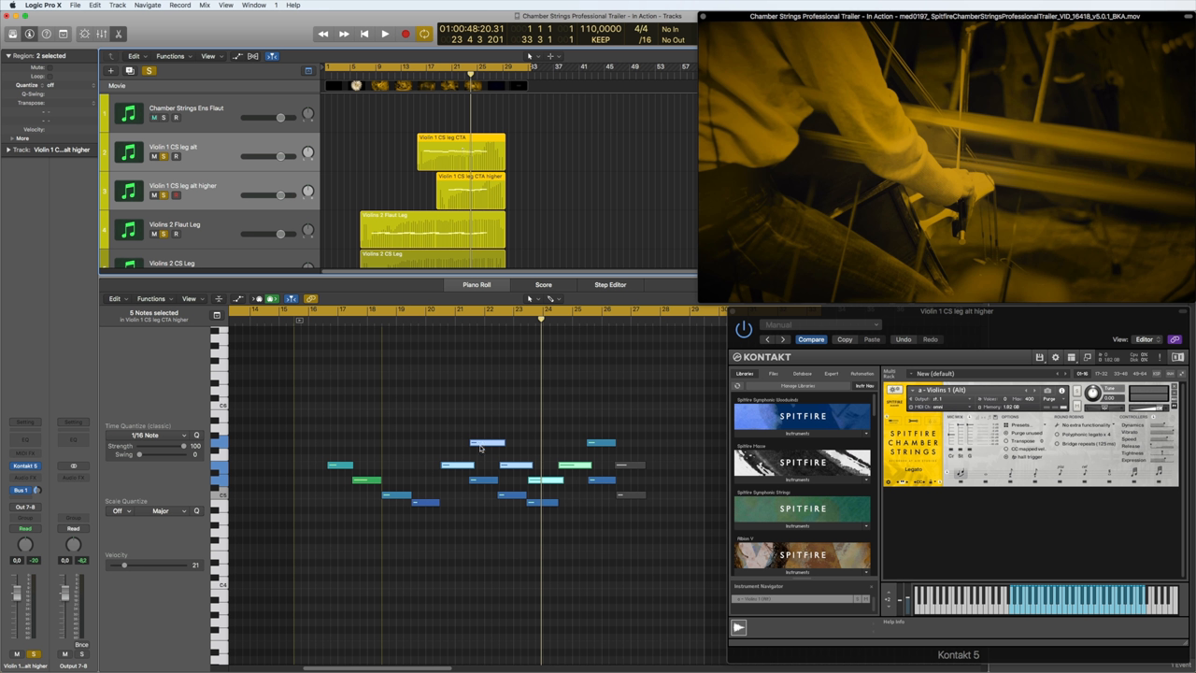
click(385, 34)
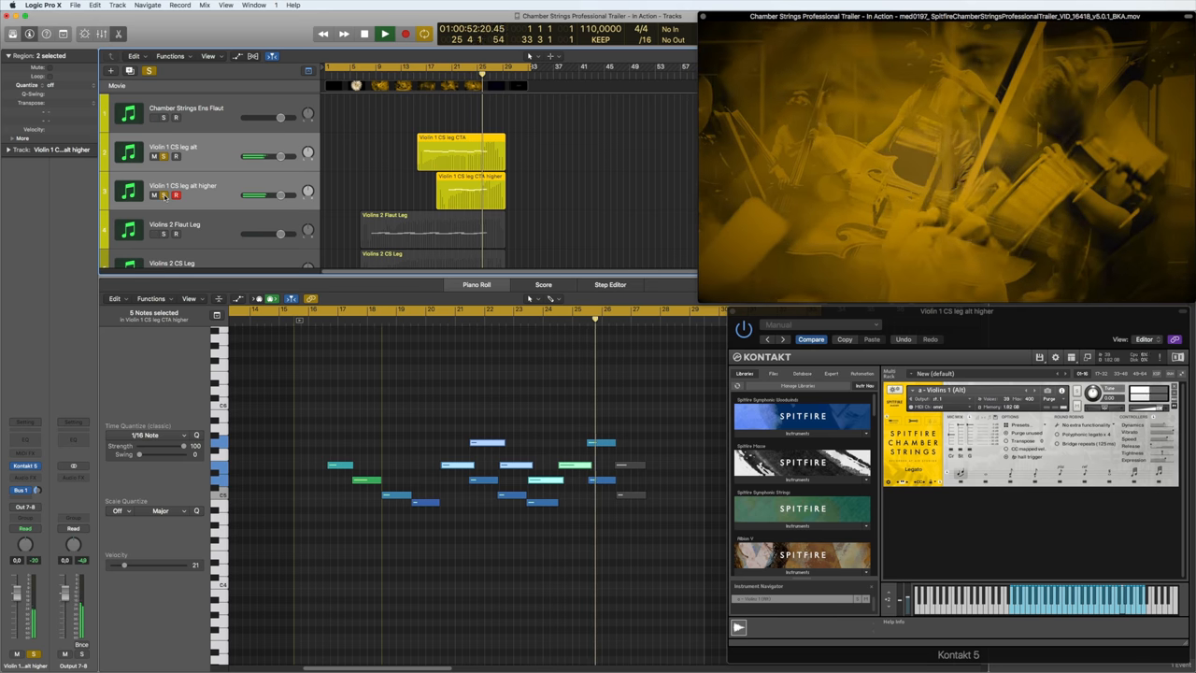
- Show the Bass Flaut Longs alt region's notes in the piano roll with Kontakt on the basses
click(385, 34)
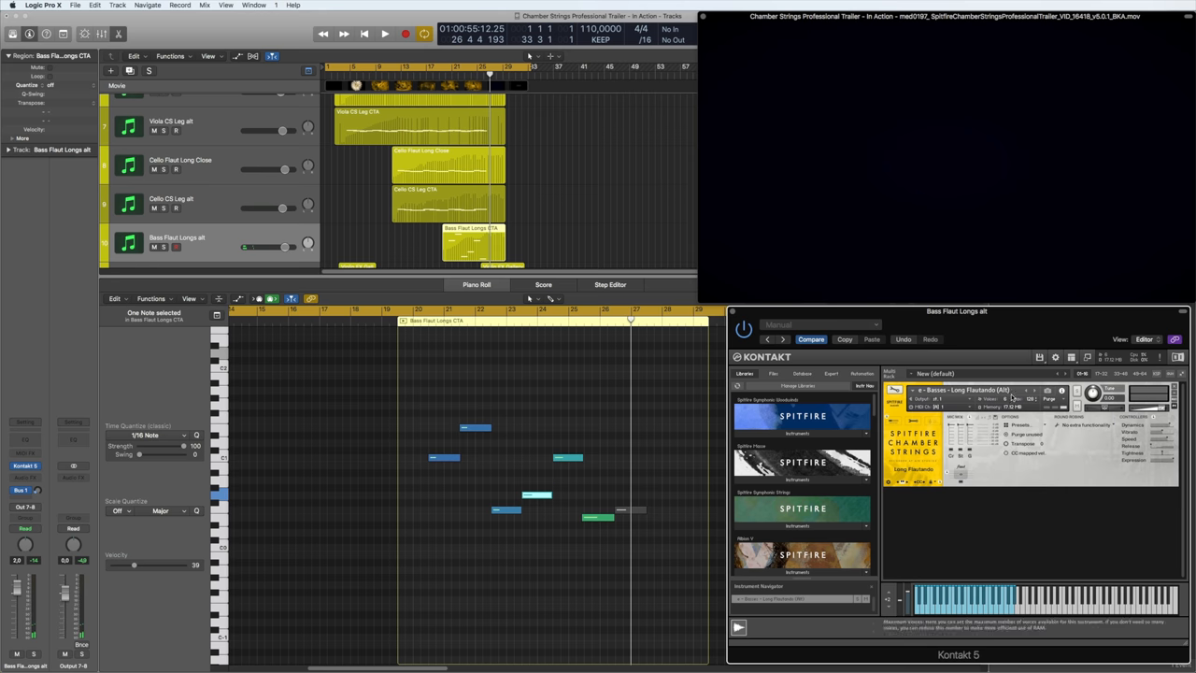
mouse_move(950, 461)
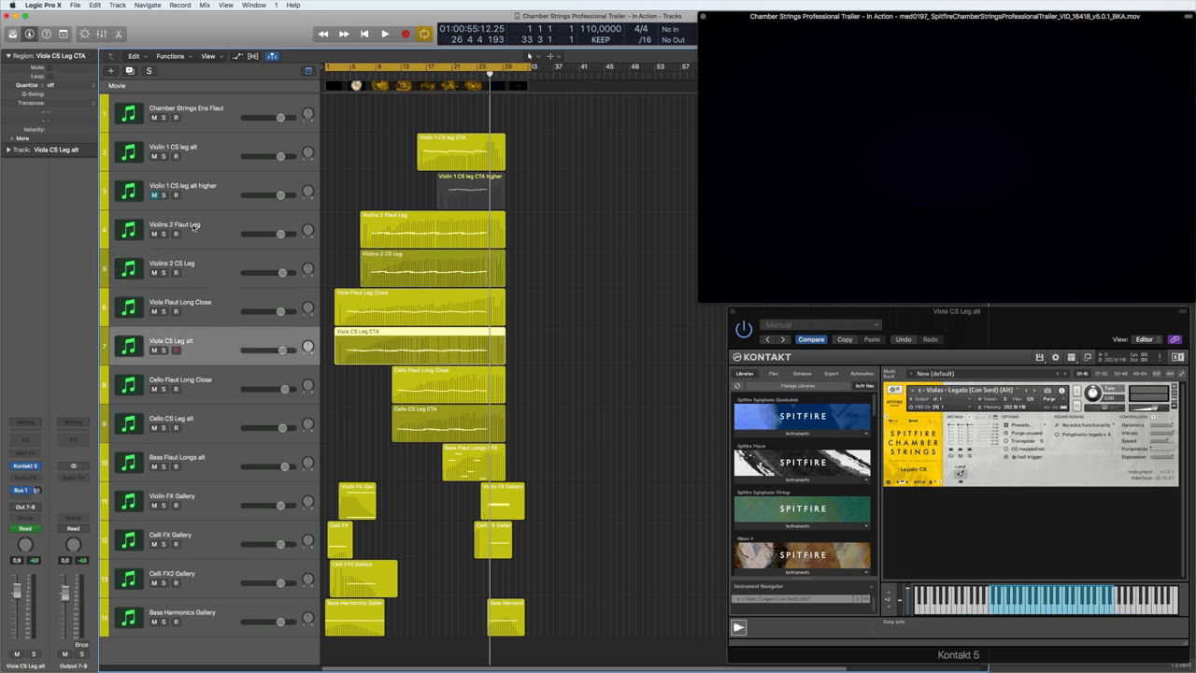
- Audition the second violins and violin effects patches, then solo the Bass Harmonics Gallery track
click(171, 228)
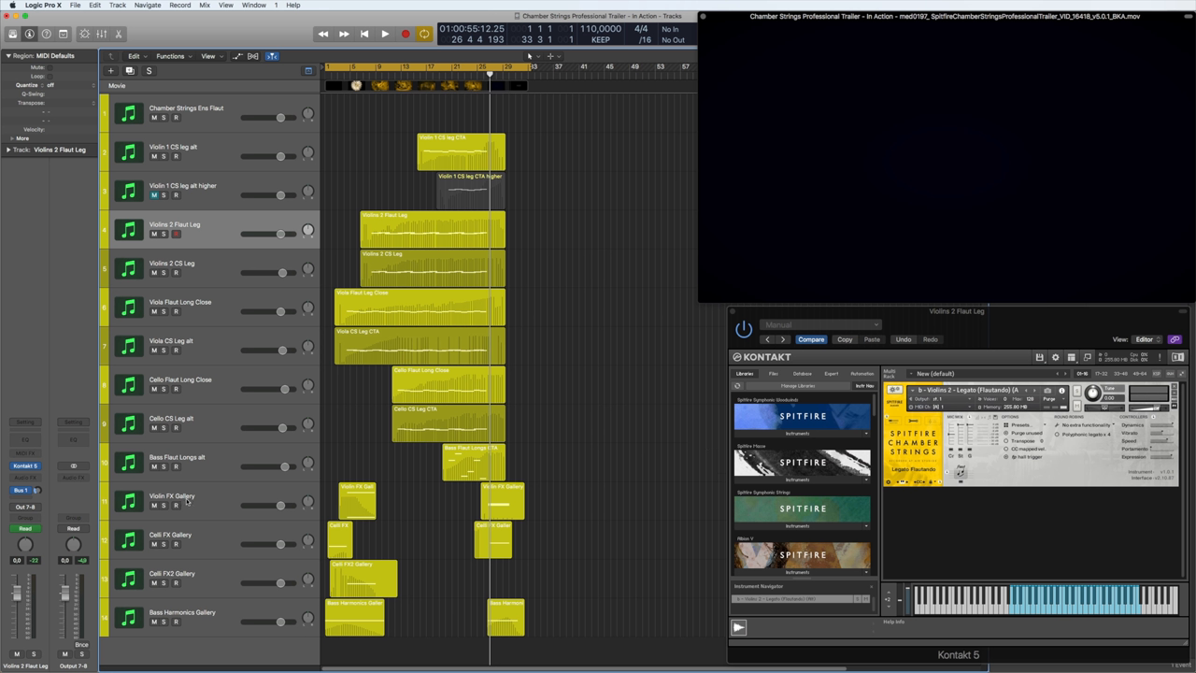
click(172, 495)
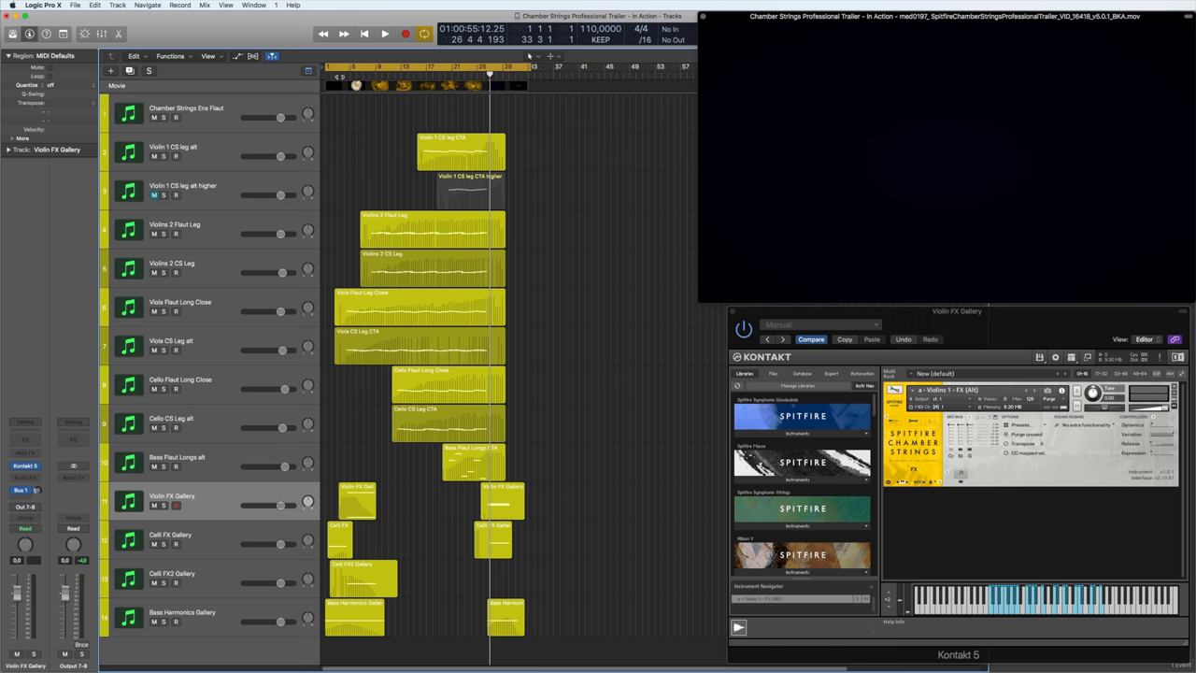
click(385, 33)
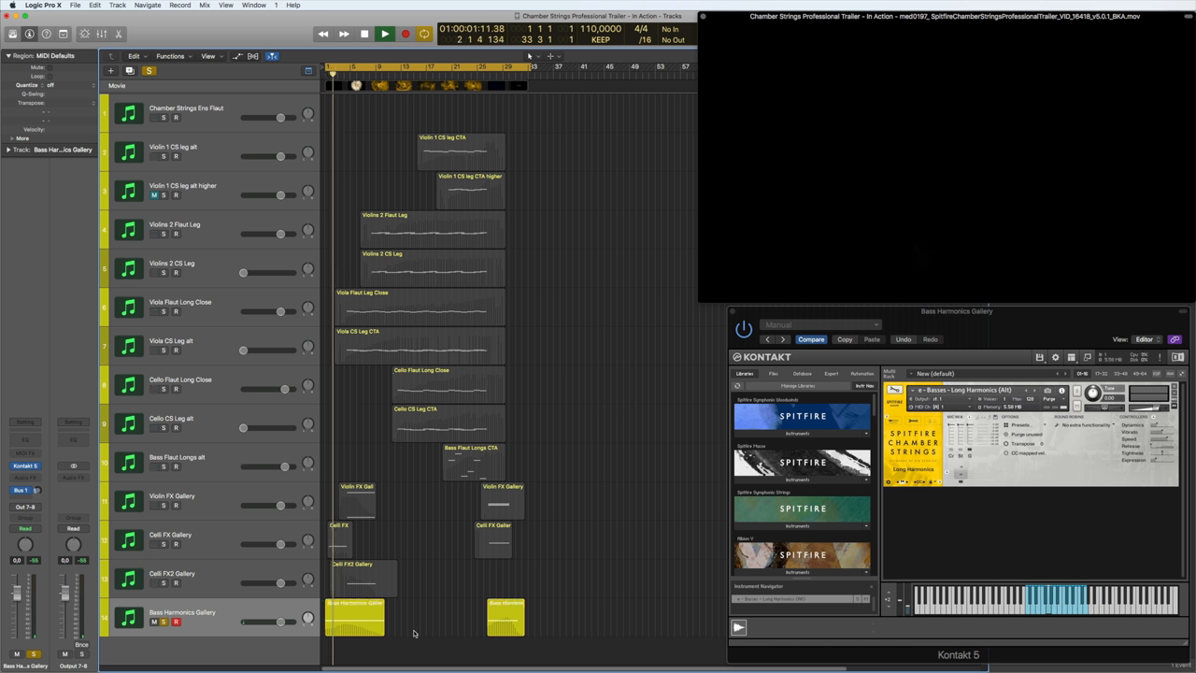
- Play from the start with only Violin FX Gallery, Viola Flaut Long Close and Cello FX2 Gallery soloed
click(385, 34)
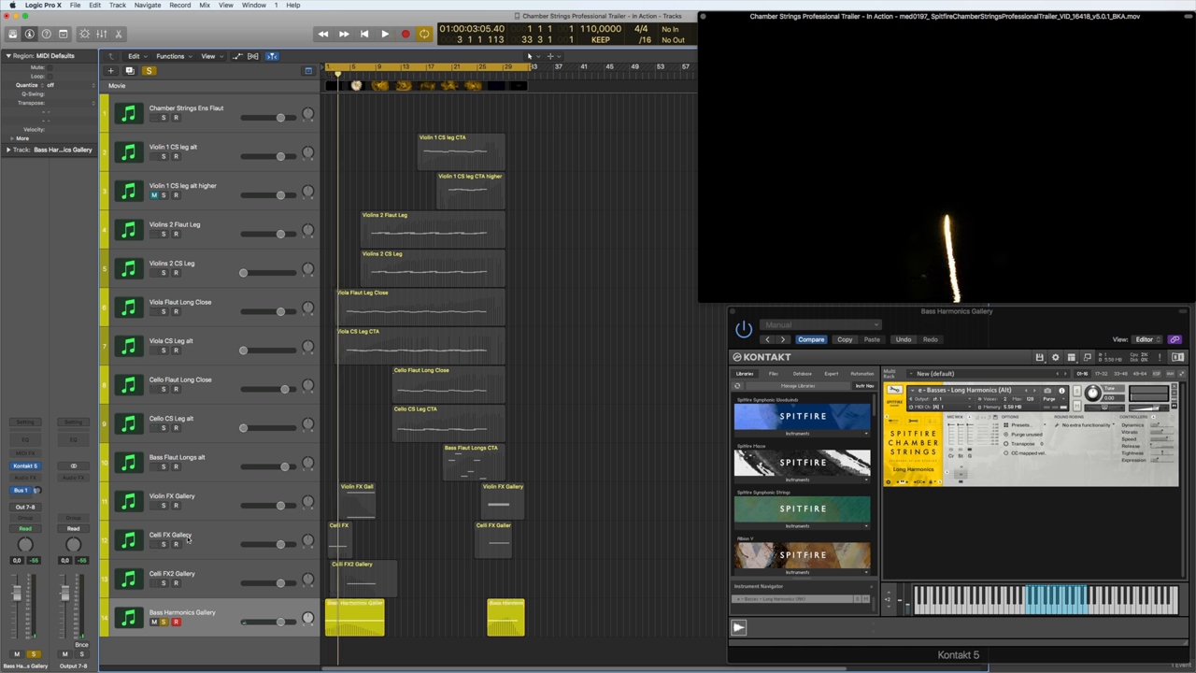
click(172, 538)
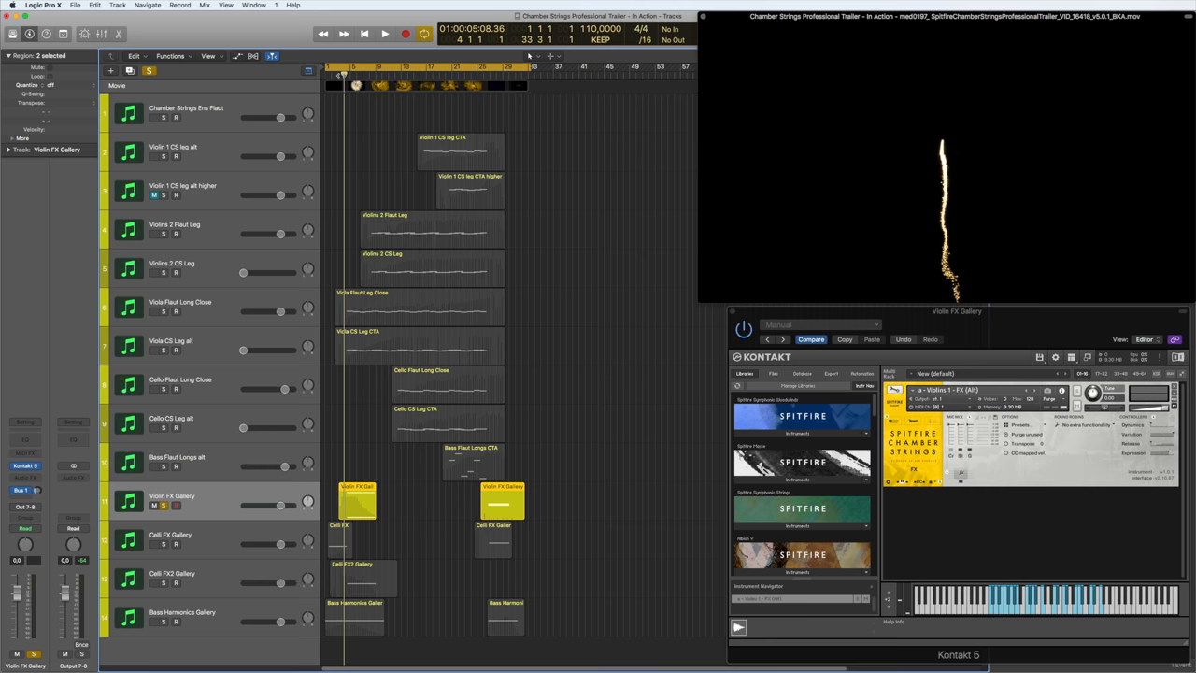
click(385, 34)
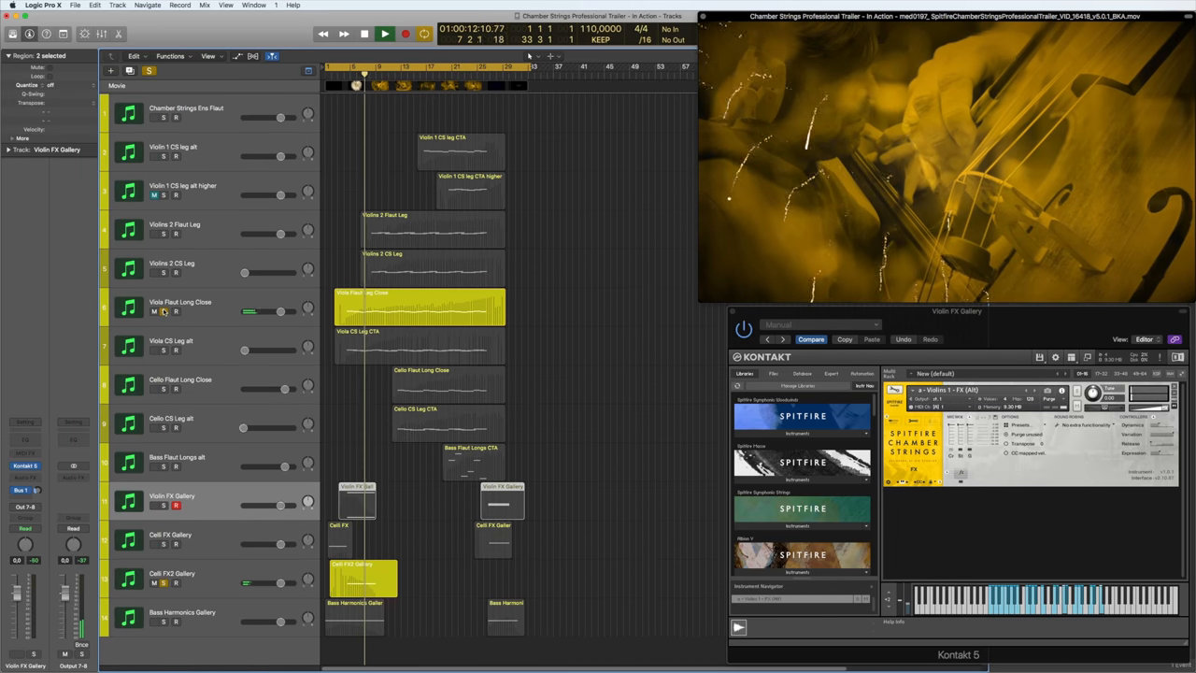
- Unsolo all tracks, then select the Bass Harmonics Gallery and Violin FX Gallery track headers
click(385, 33)
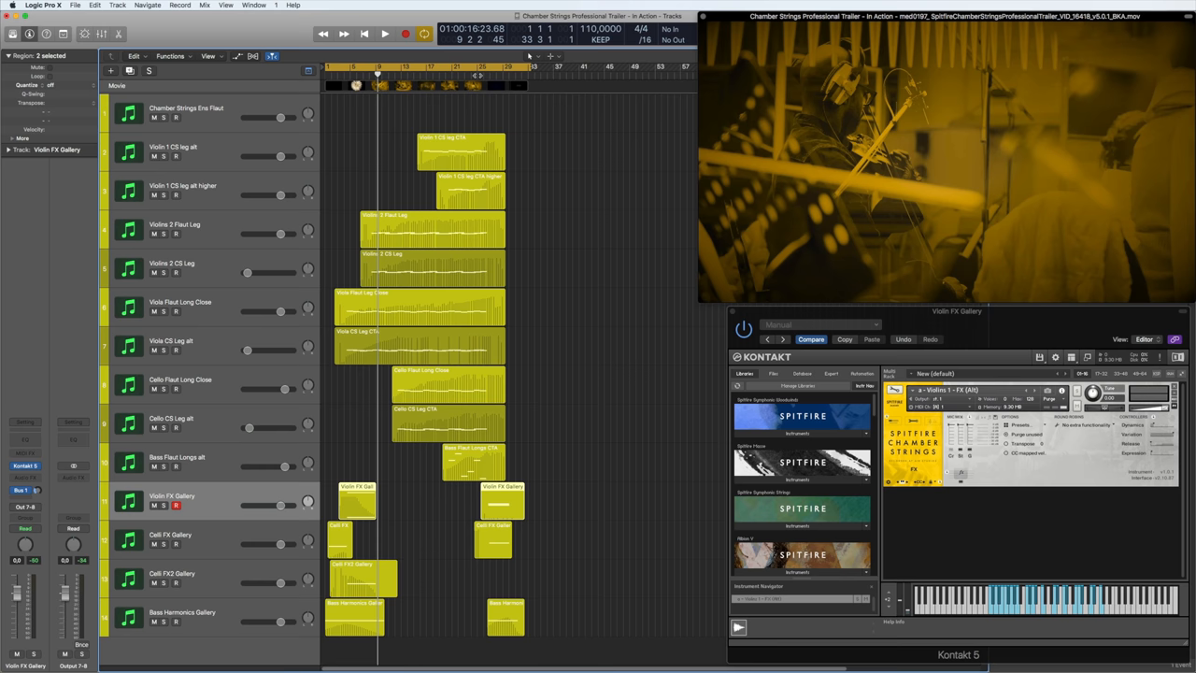
click(385, 34)
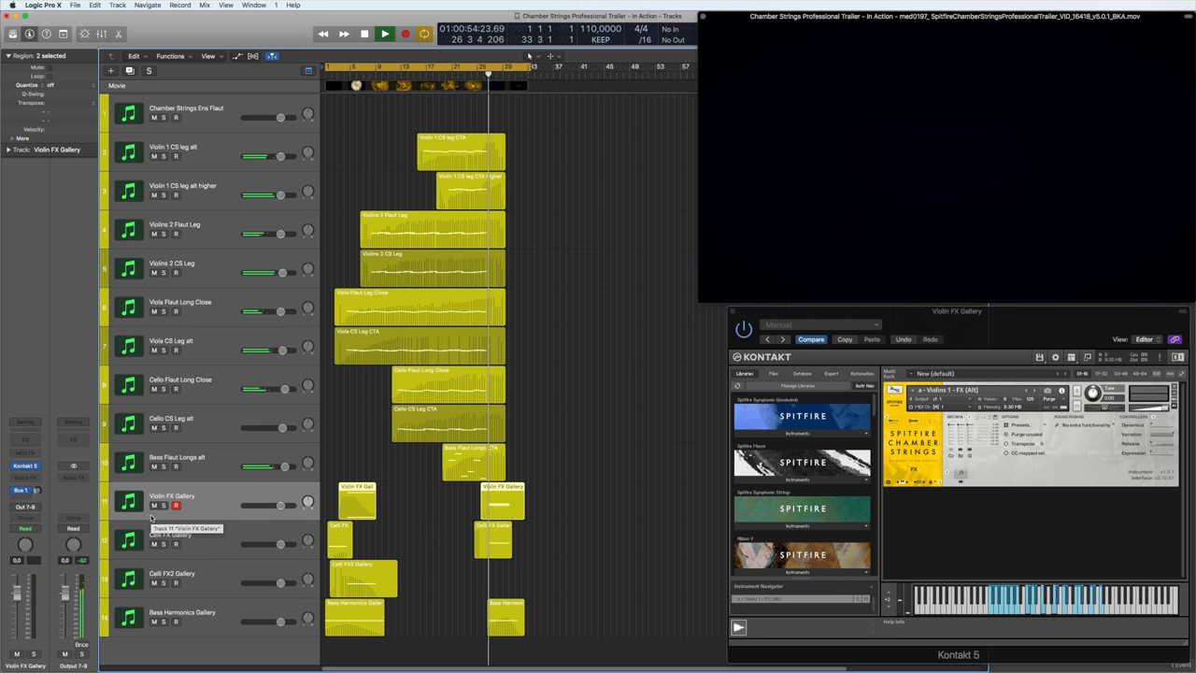
click(385, 34)
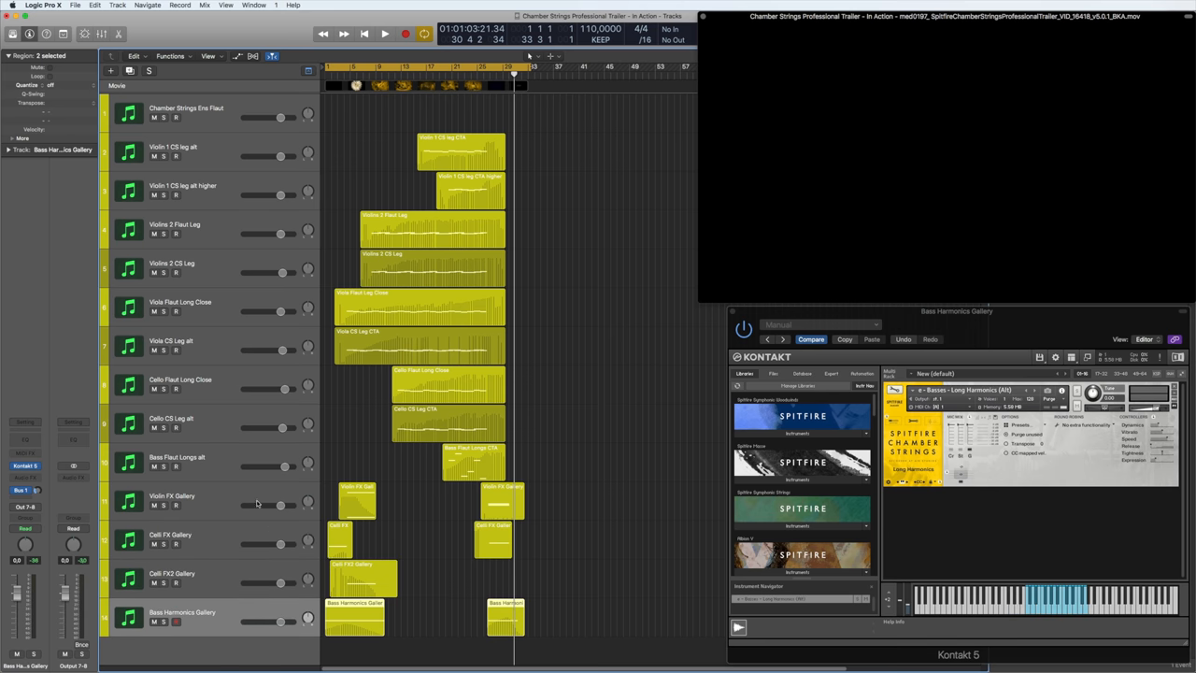
click(186, 501)
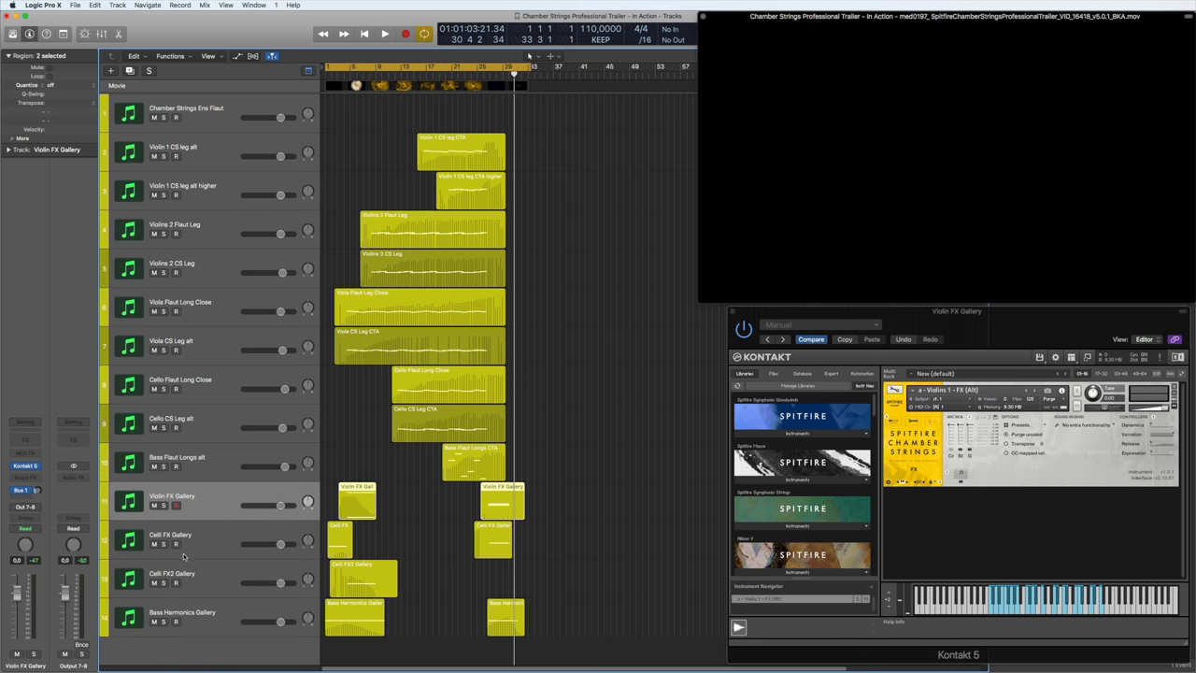
mouse_move(185, 557)
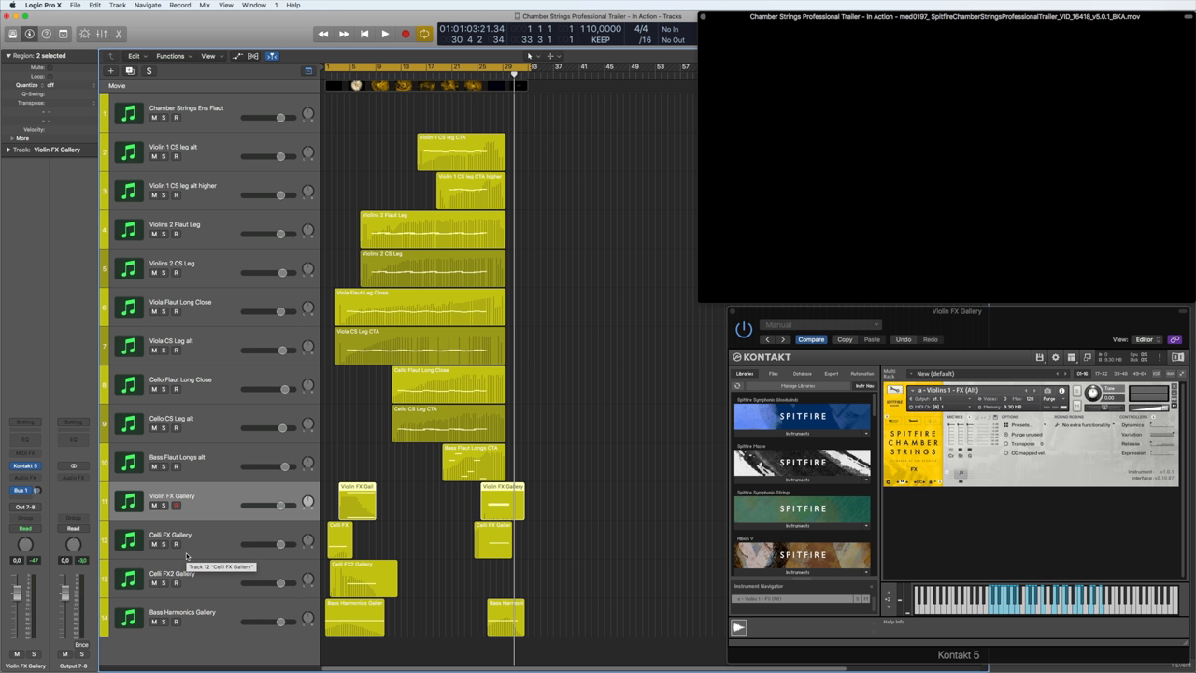